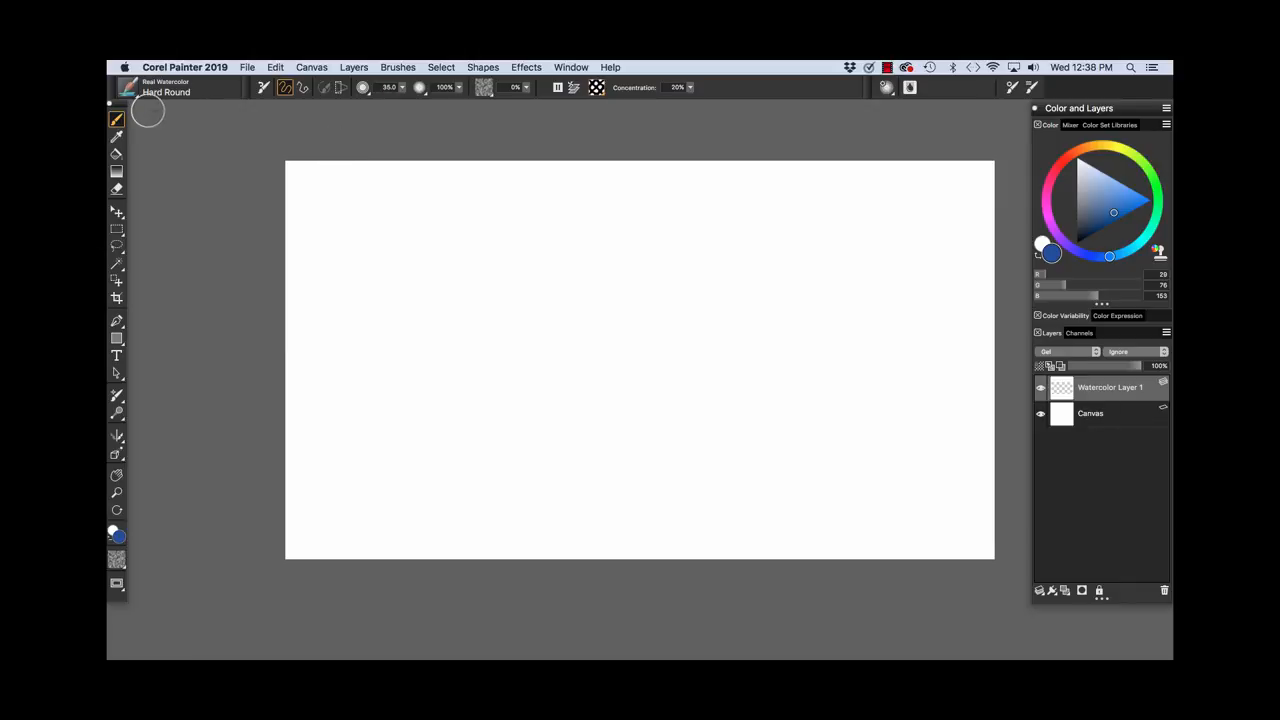
Paint a wavy blue Hard Round watercolor stroke across the top on Watercolor Layer 1
left_click(127, 87)
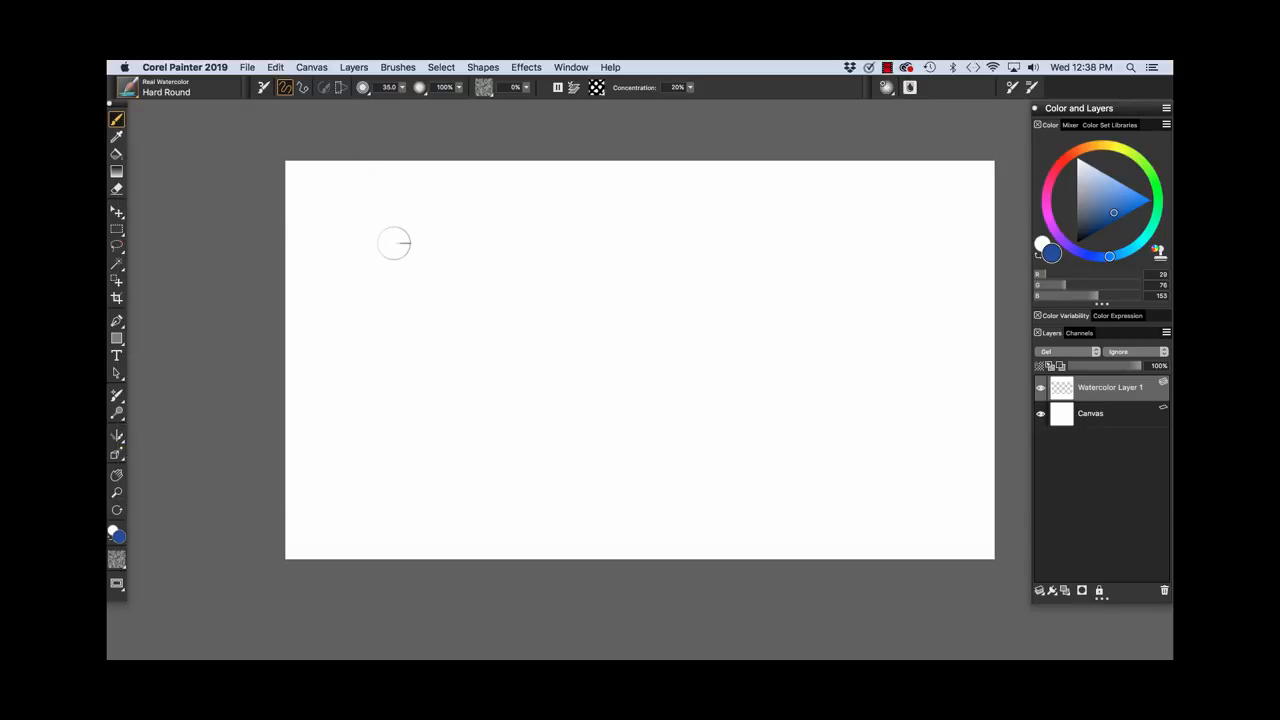
left_click_drag(345, 255, 440, 210)
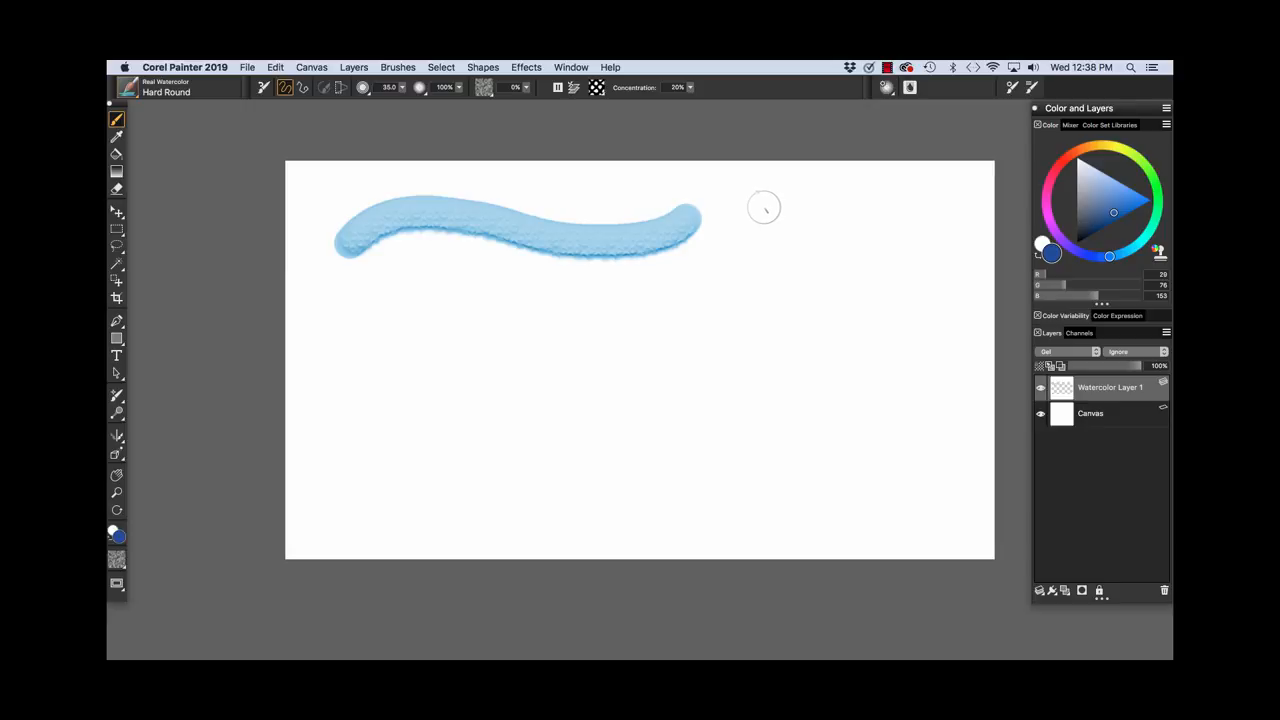
mouse_move(748, 210)
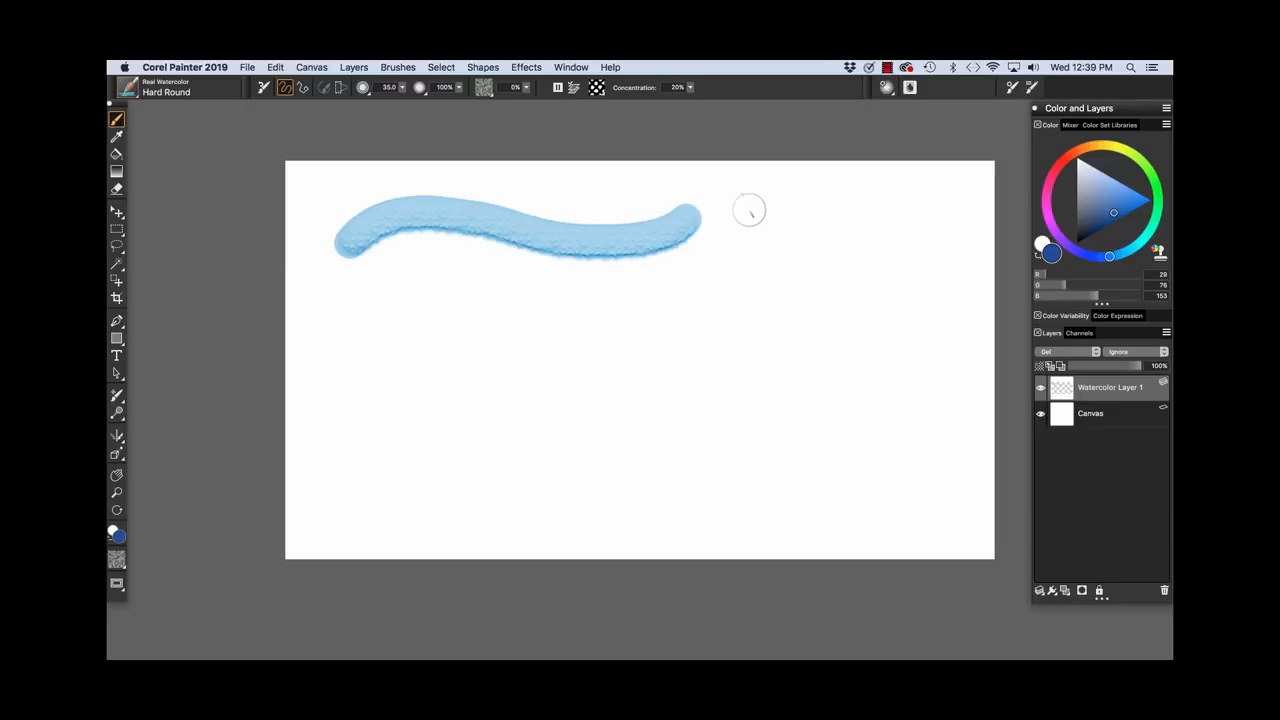
mouse_move(593, 99)
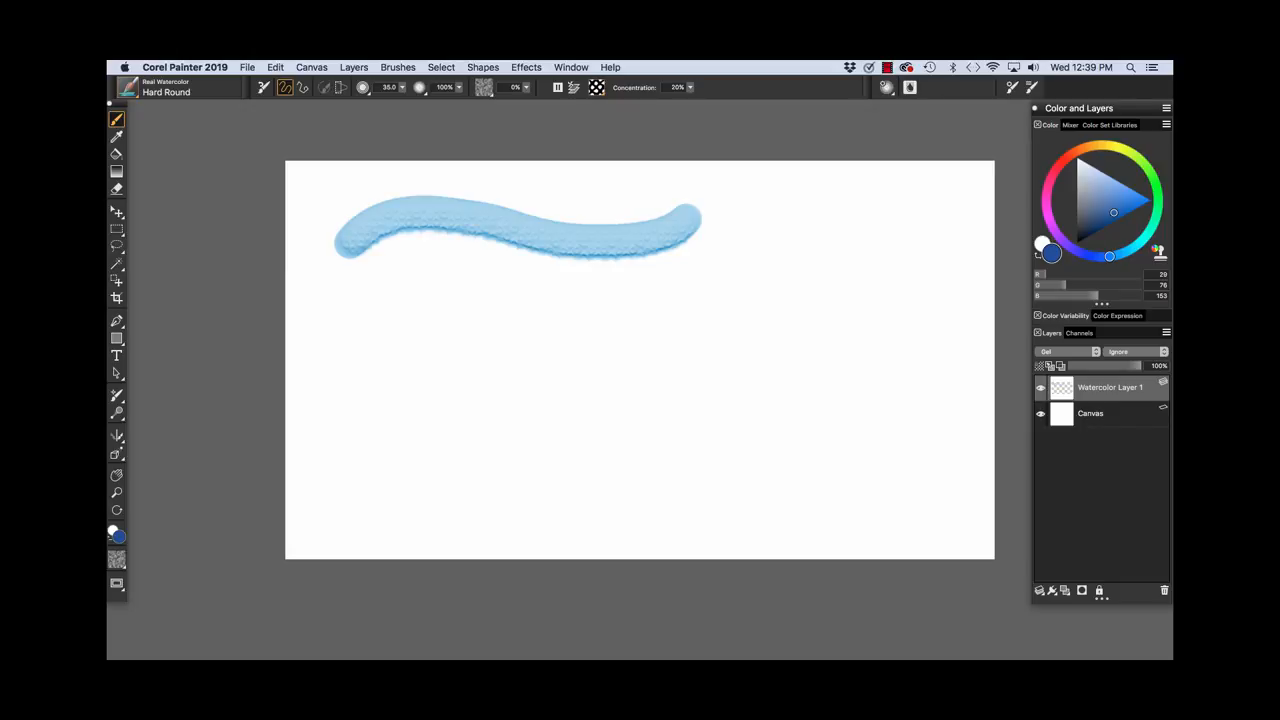
Change the paper texture, paint a second blue stroke, then cross both with diagonal pink strokes
left_click(596, 87)
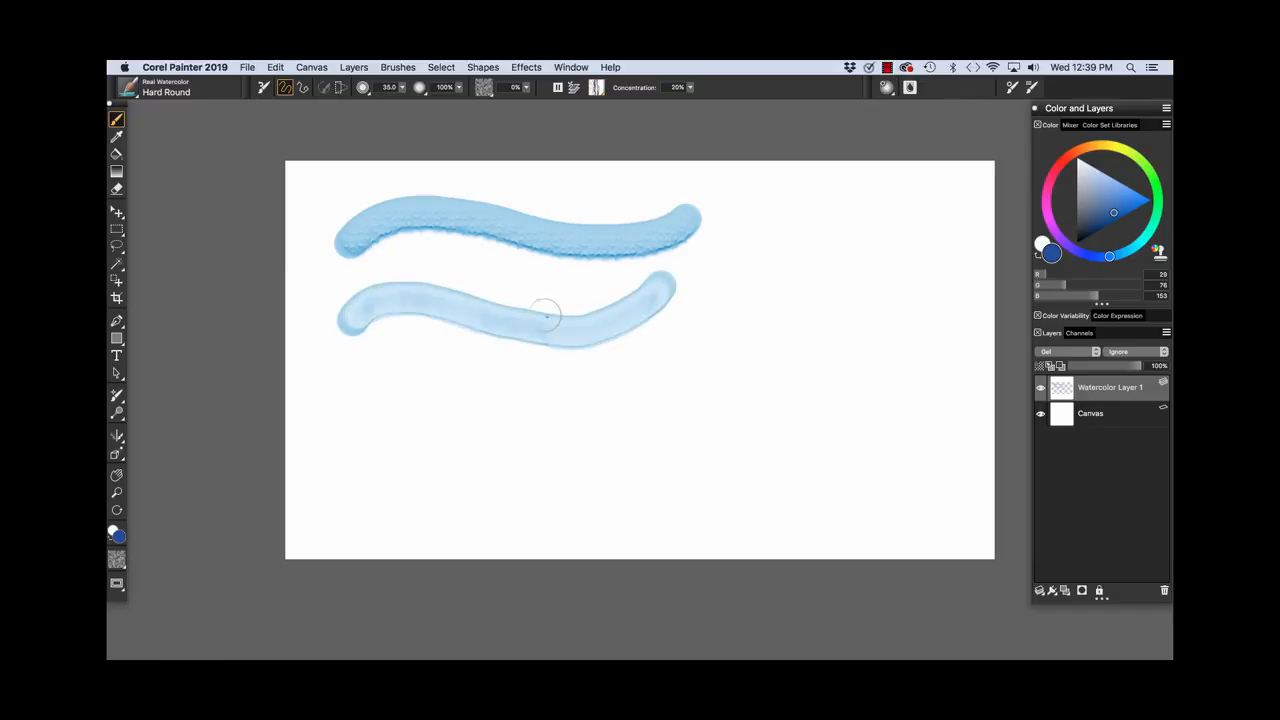
left_click_drag(545, 315, 600, 295)
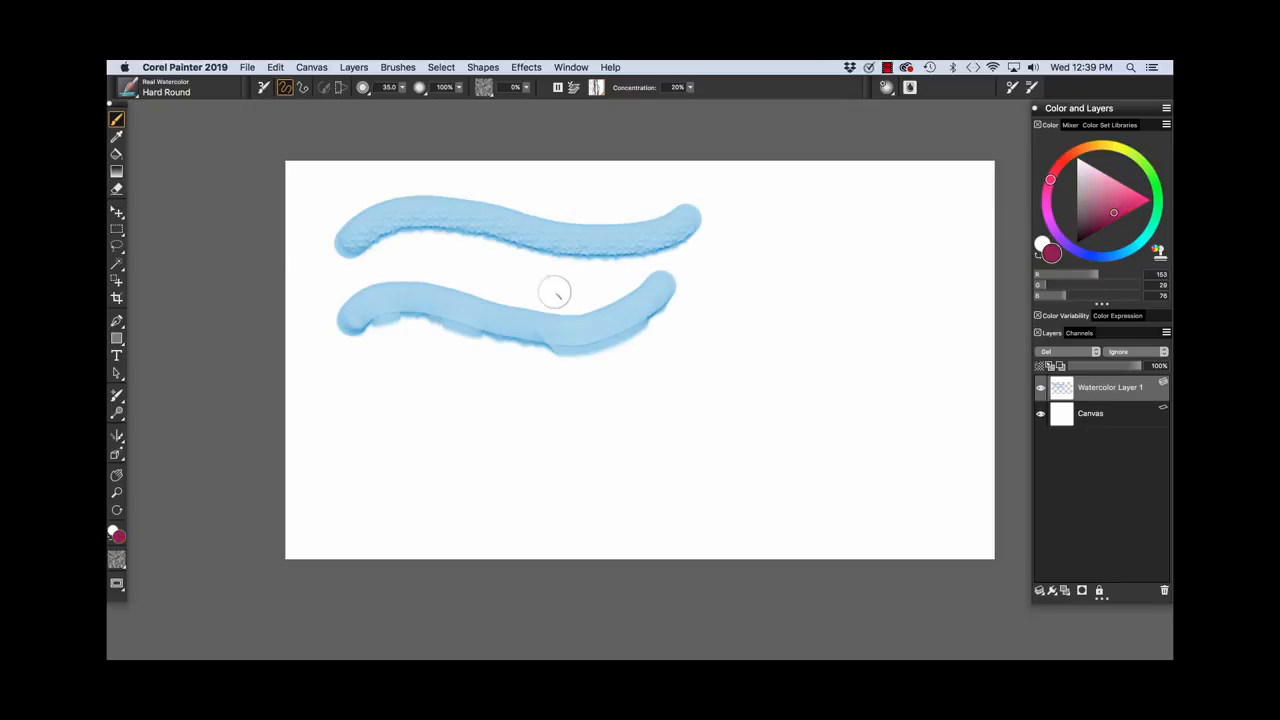
left_click_drag(515, 190, 790, 340)
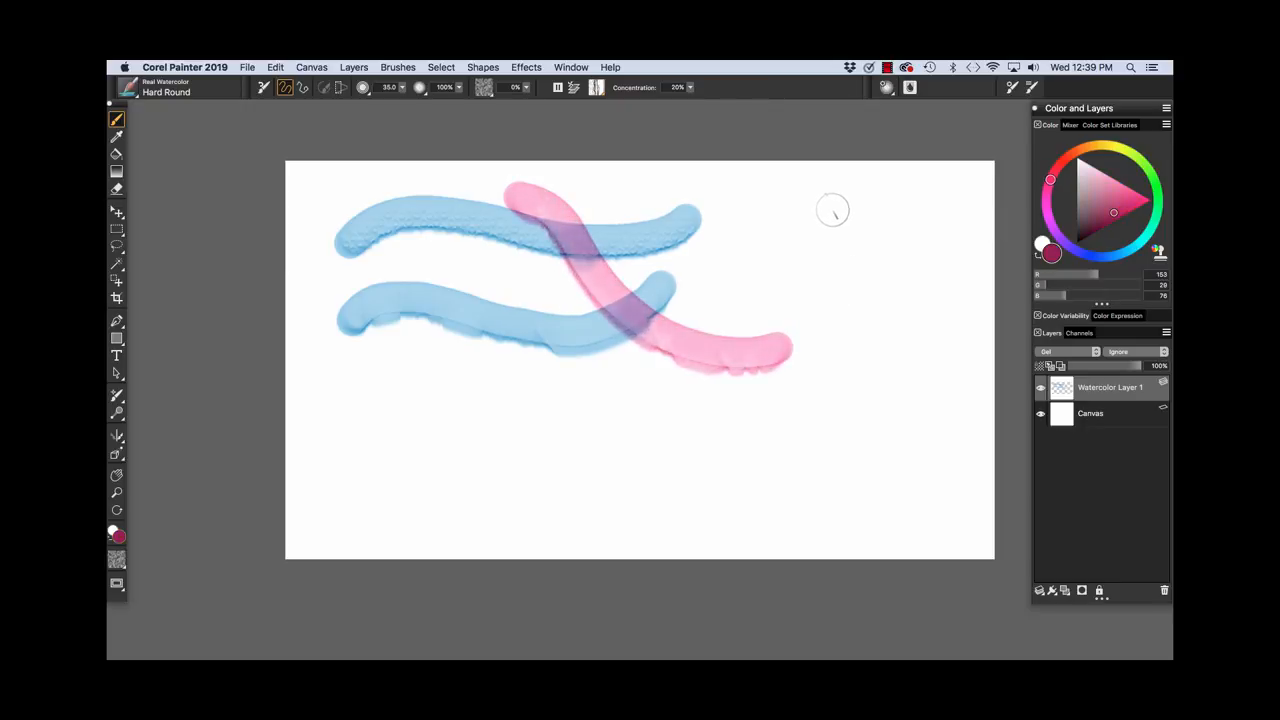
left_click_drag(832, 210, 650, 350)
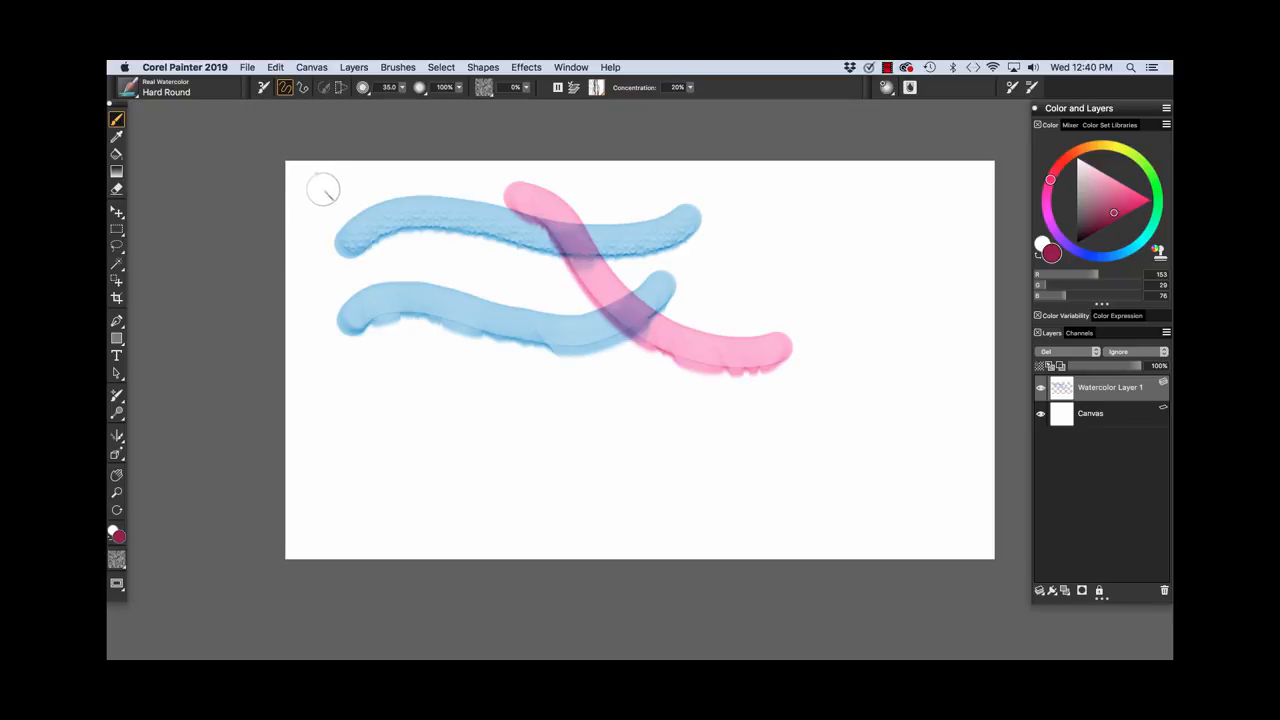
mouse_move(233, 137)
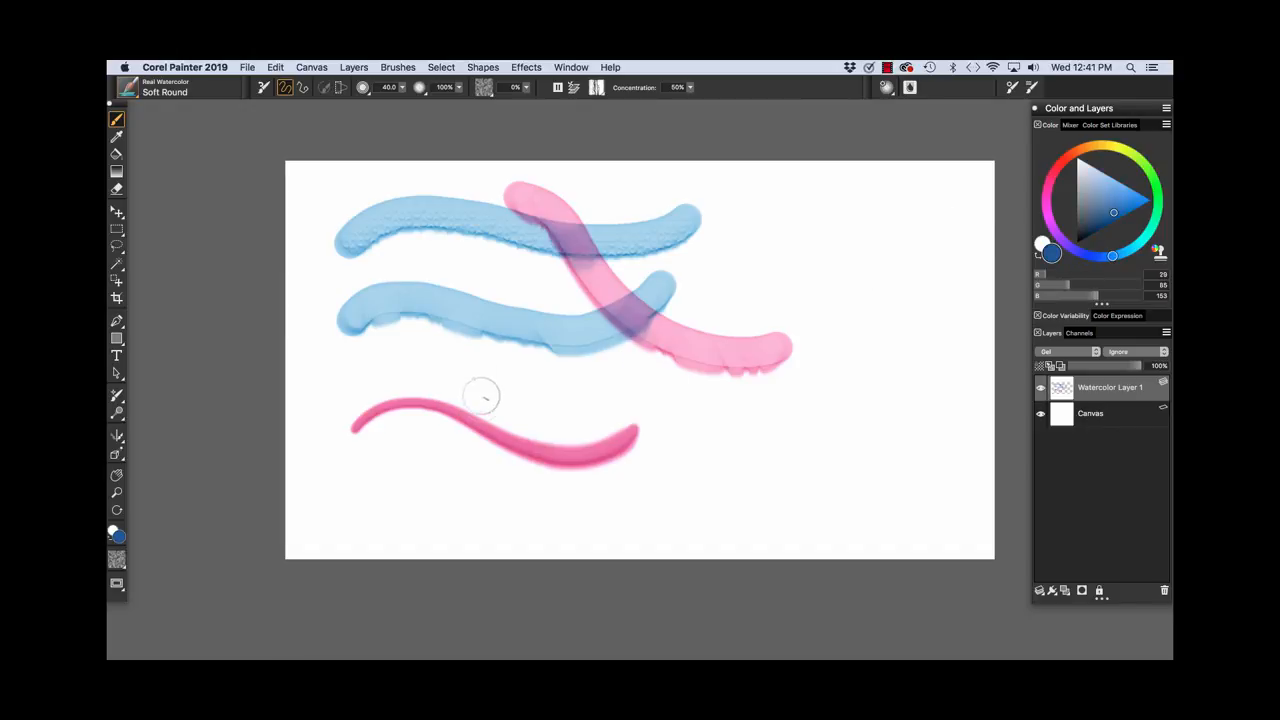
Paint a thin blue Soft Round stroke crossing the pink one in the lower canvas
left_click_drag(450, 385, 680, 480)
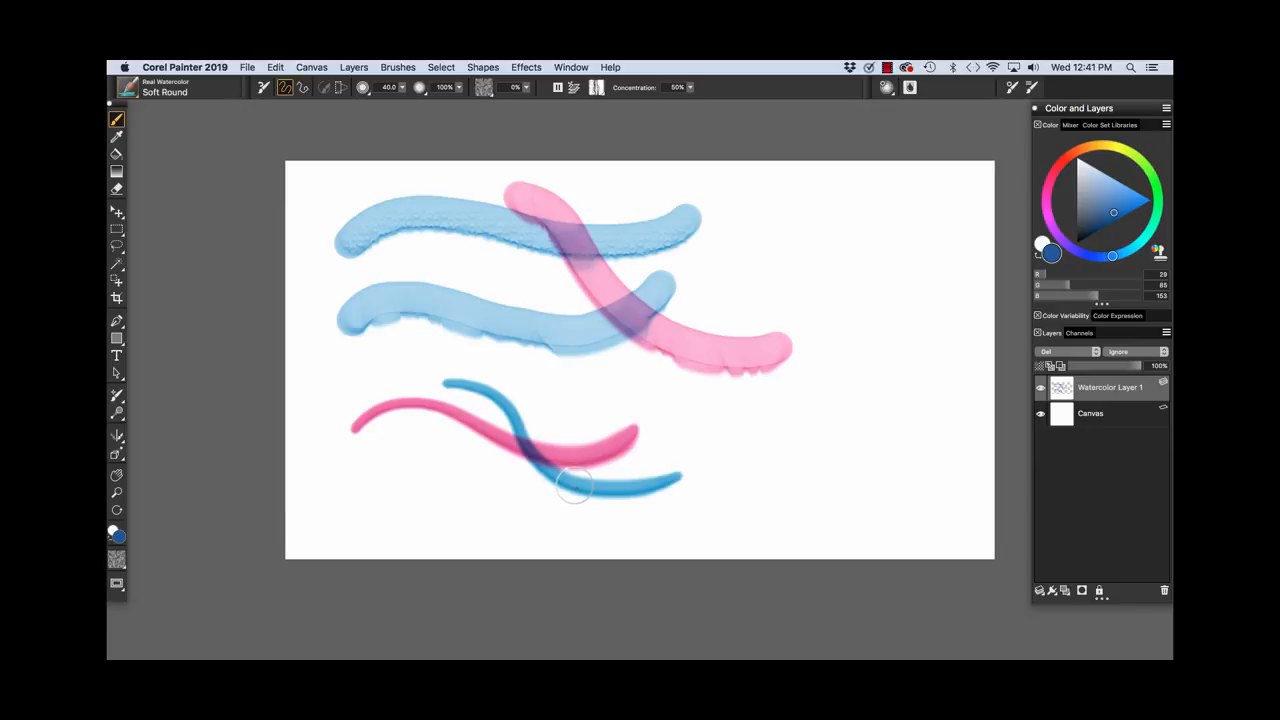
left_click(596, 87)
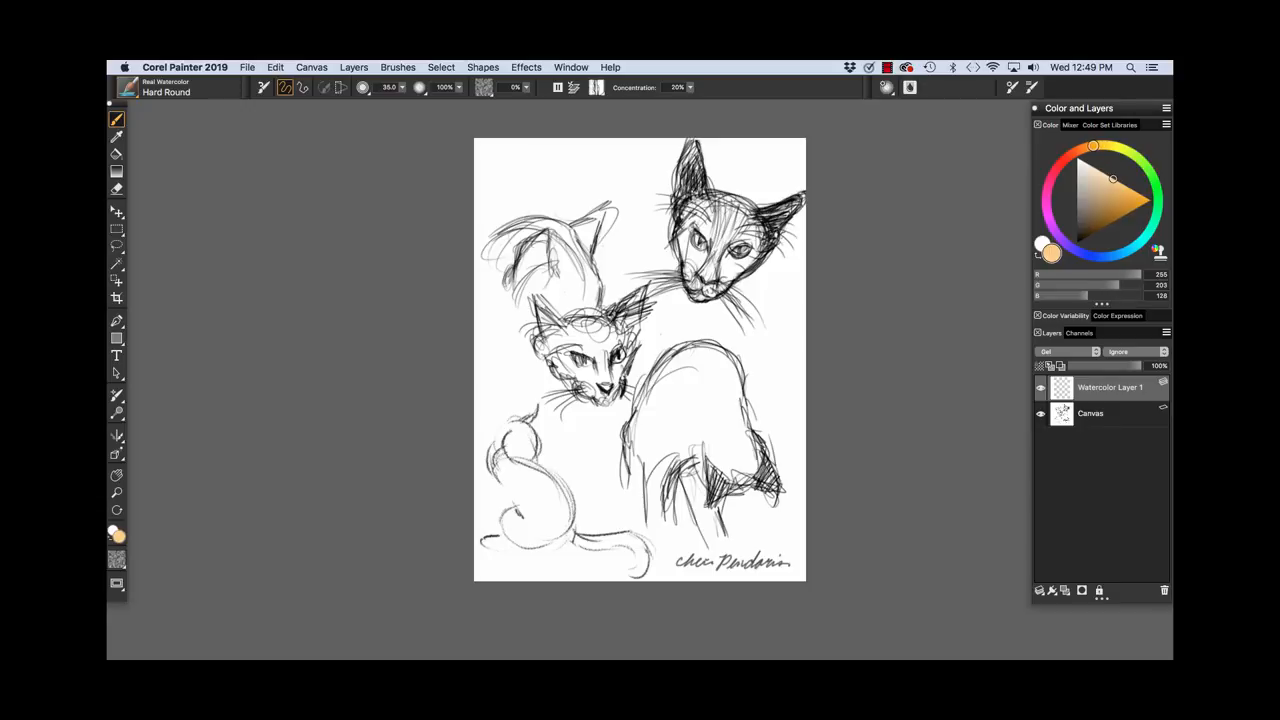
Fine-tune the pale gold paint colour and pick the brush for the right-side wash
left_click(1113, 178)
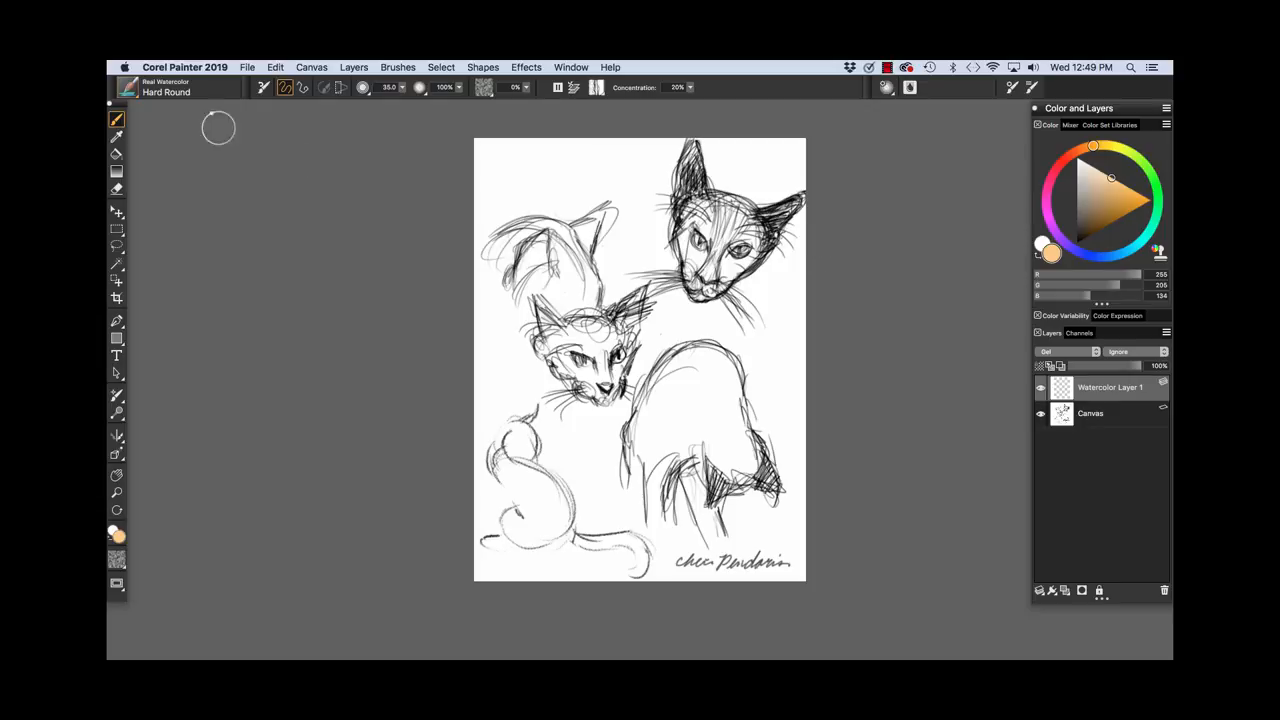
left_click(129, 87)
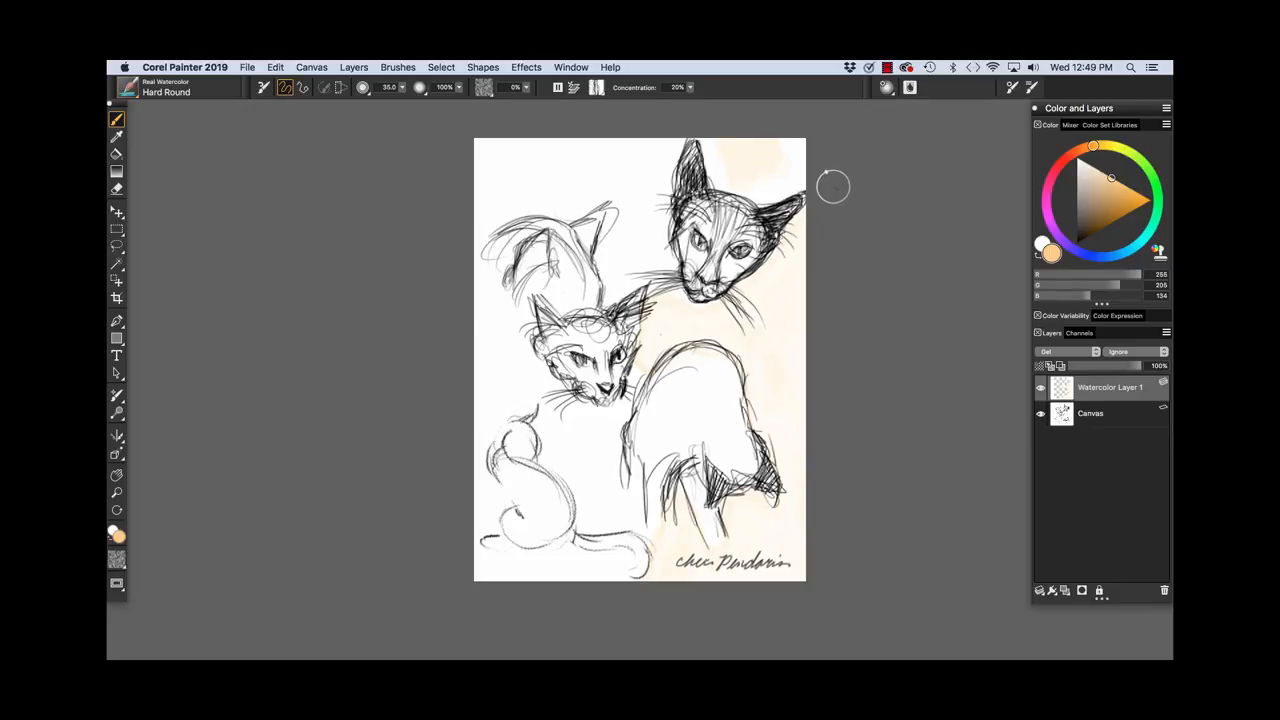
mouse_move(790, 180)
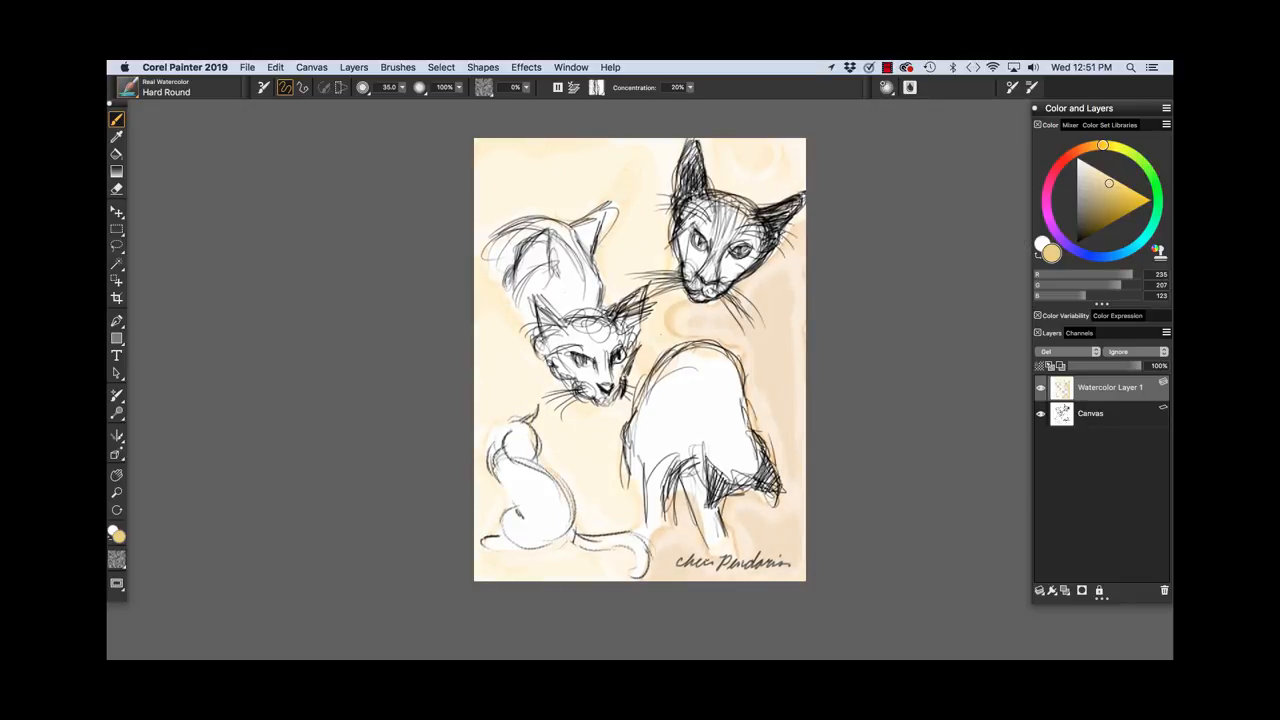
Darken the paint colour from gold through ochre to brown on the color wheel
left_click(1085, 195)
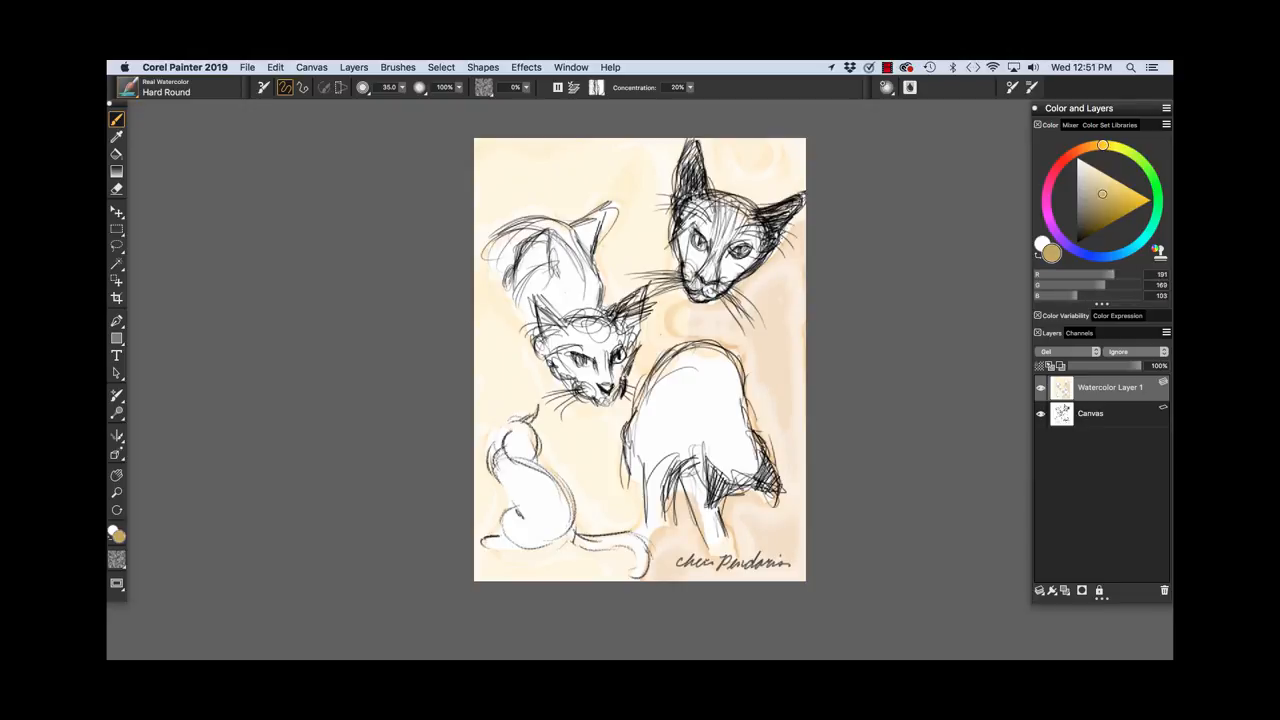
left_click(1093, 210)
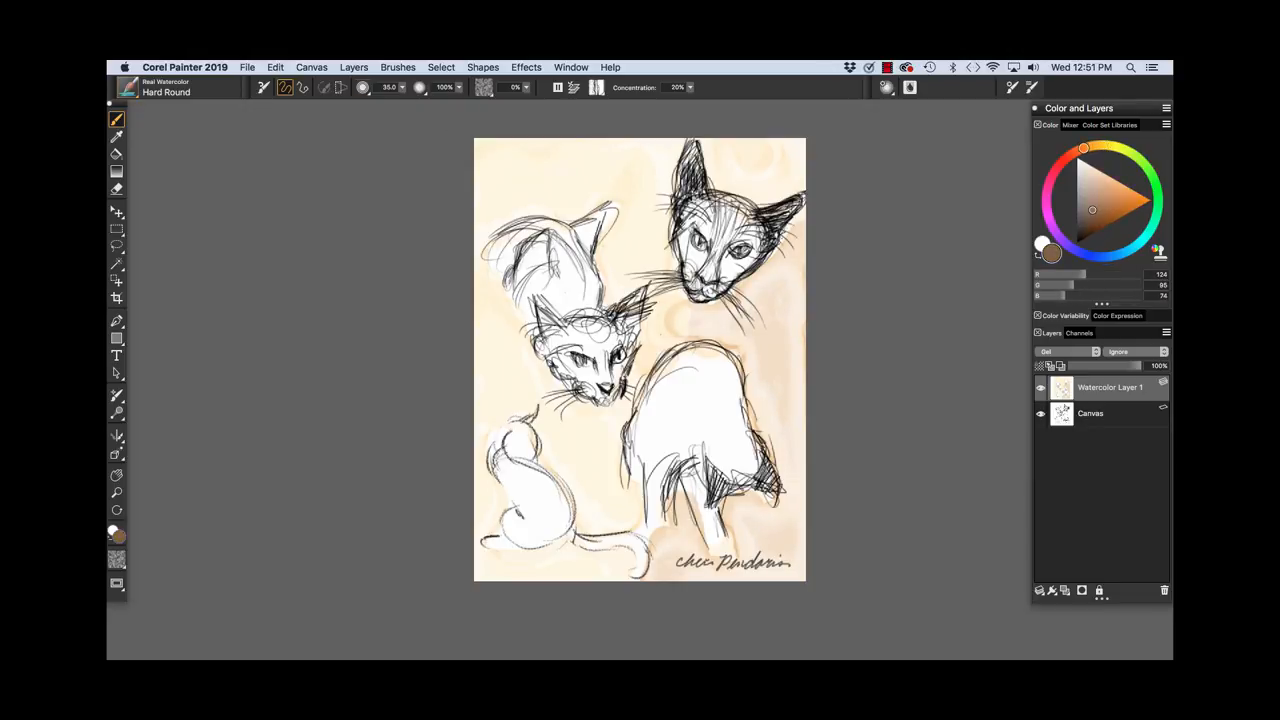
Pick the Soft Round brush for the brown ears and masks, then adjust brush size
left_click(128, 87)
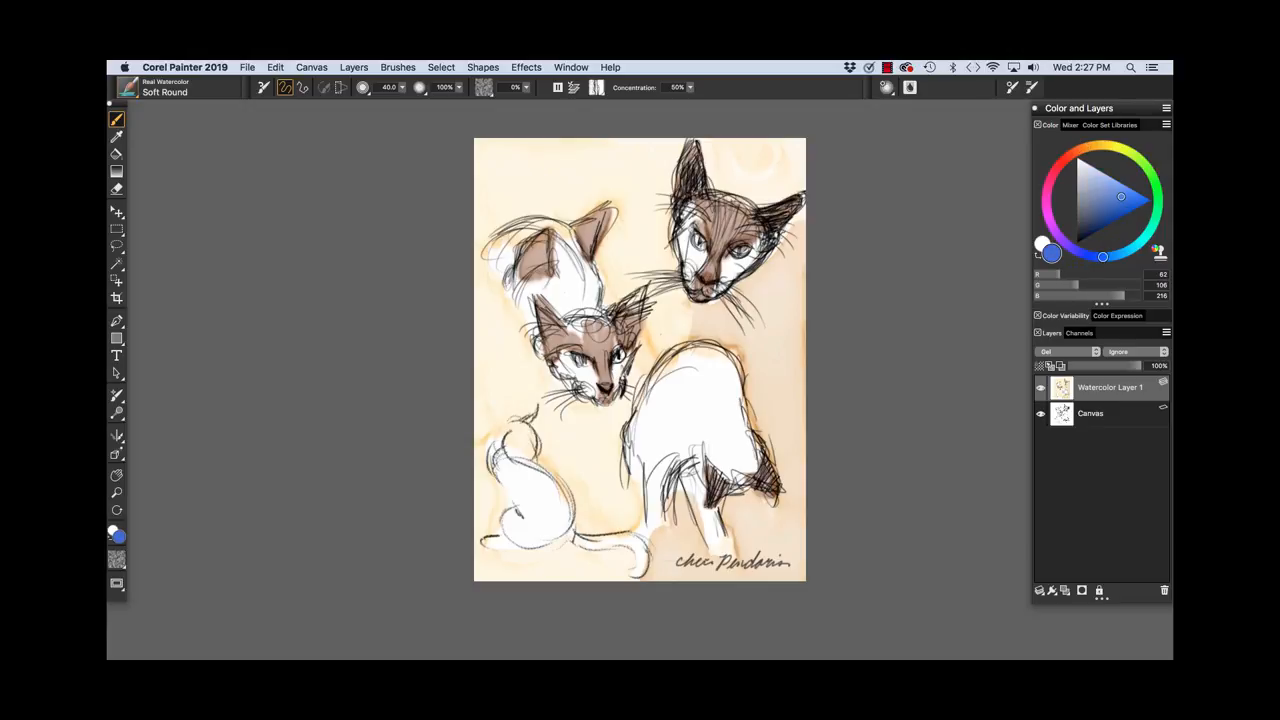
left_click(400, 87)
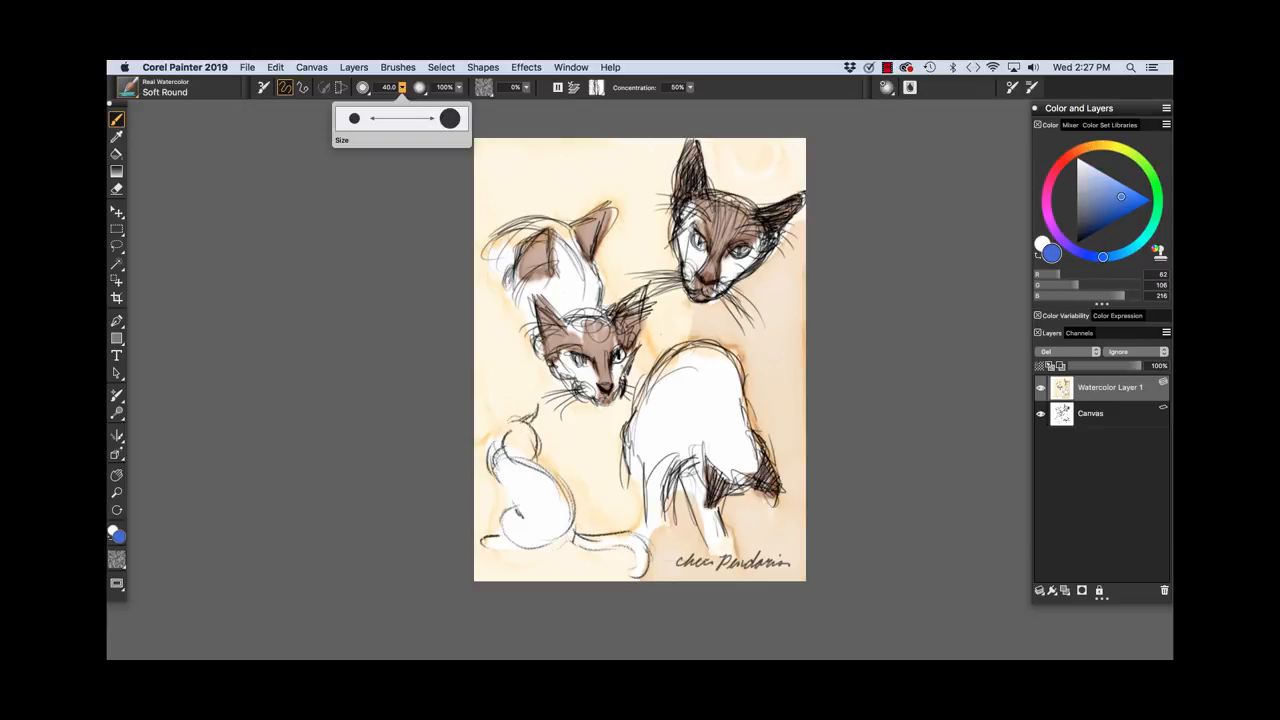